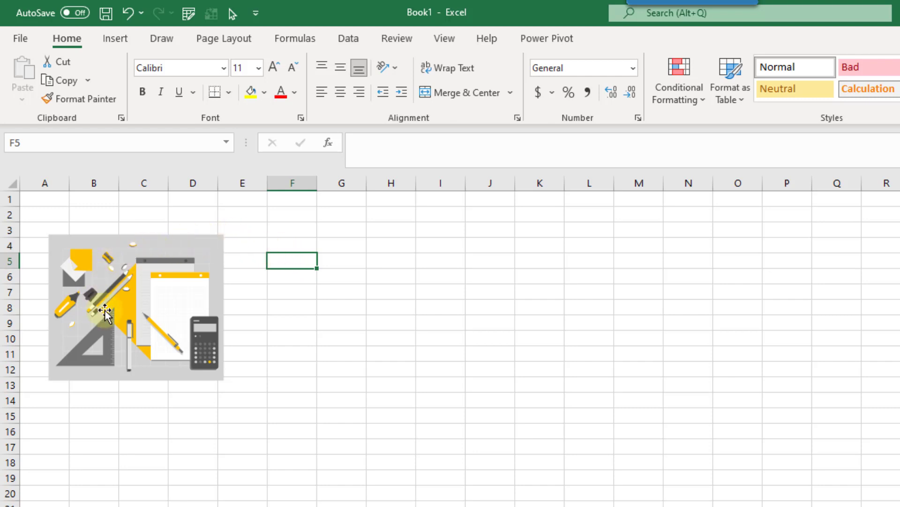
pyautogui.moveTo(171, 288)
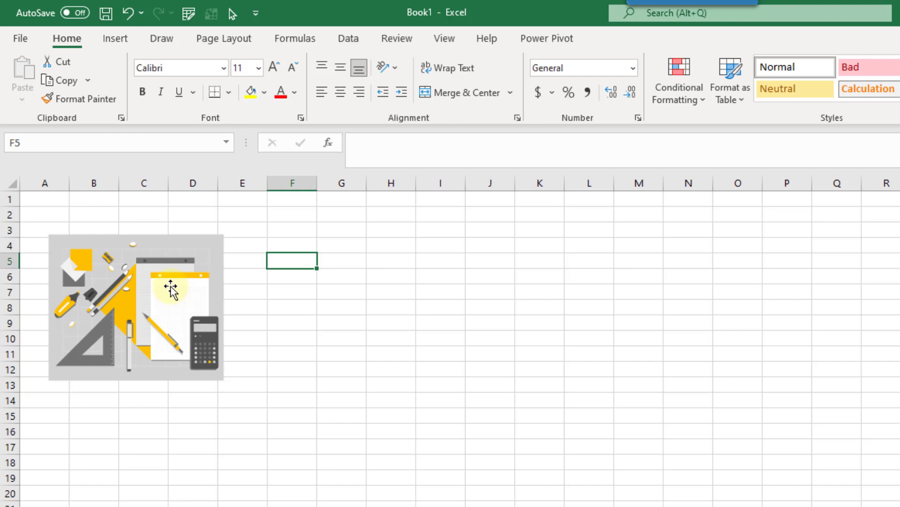
pyautogui.moveTo(174, 272)
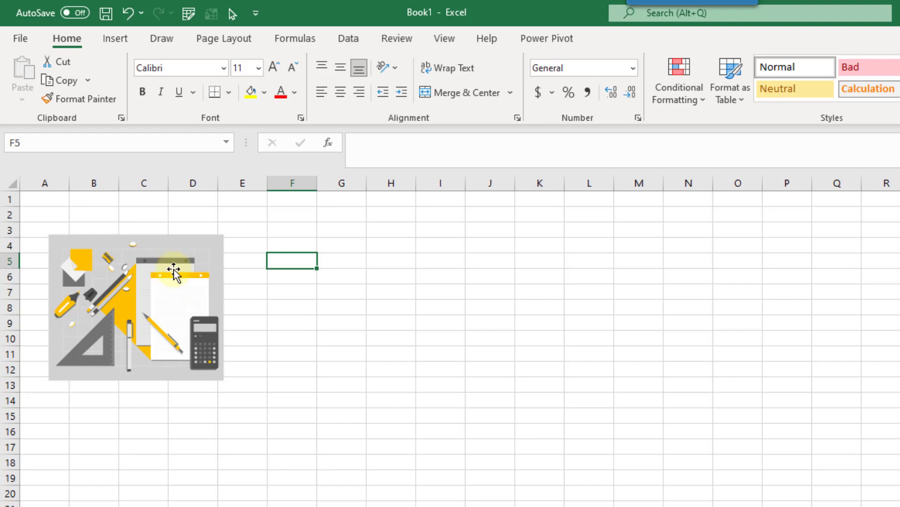
# Step: Show the Insert ribbon with its illustration options
pyautogui.click(116, 39)
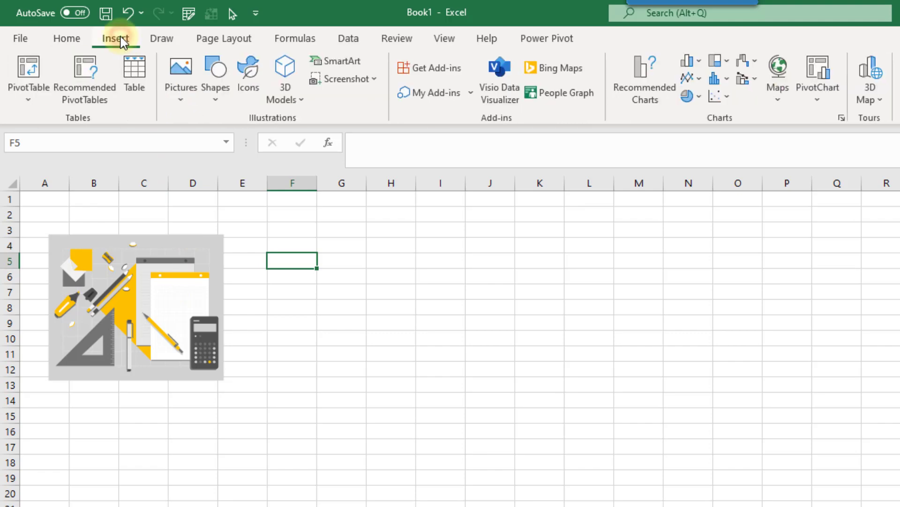
# Step: Bring up the stock content library and browse its Images, Cutout People and Stickers collections
pyautogui.click(248, 71)
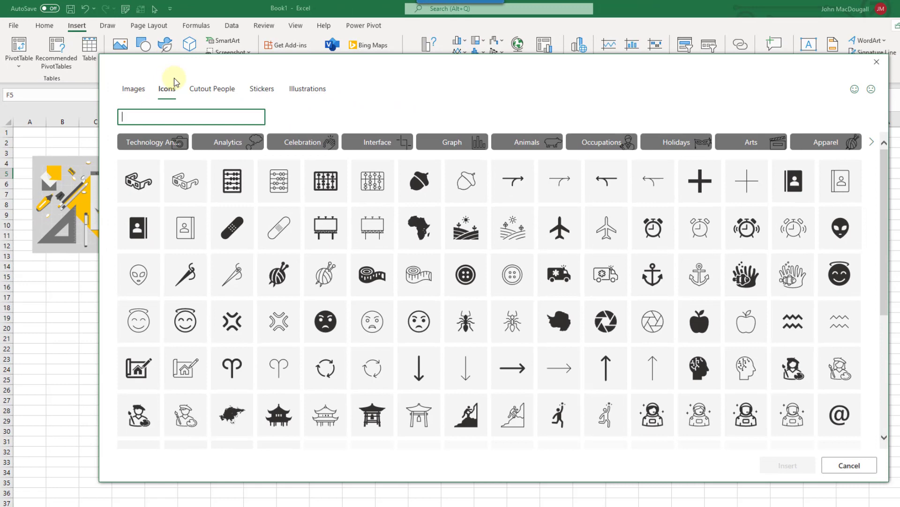
pyautogui.moveTo(330, 226)
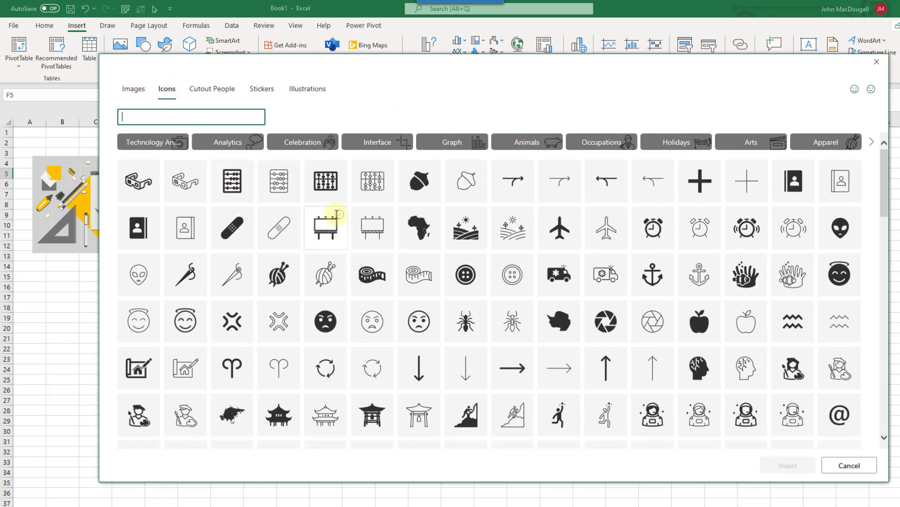
pyautogui.click(133, 88)
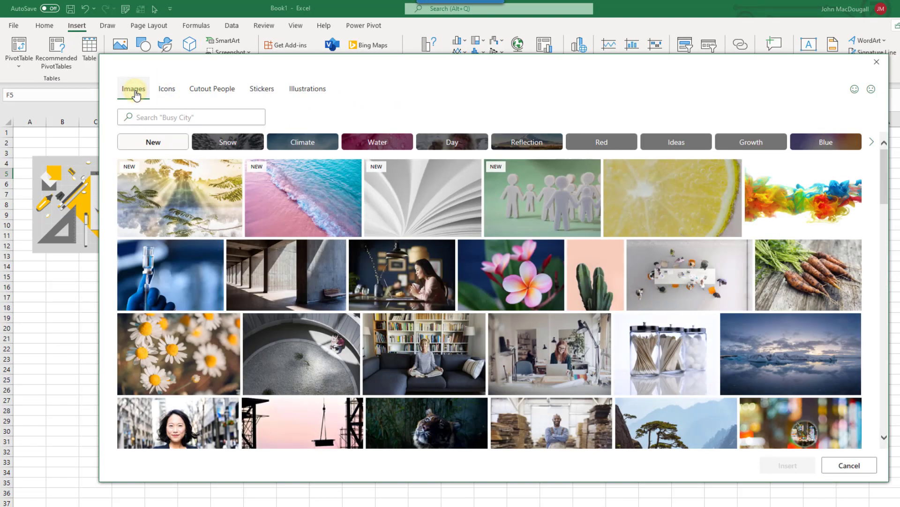
pyautogui.click(212, 88)
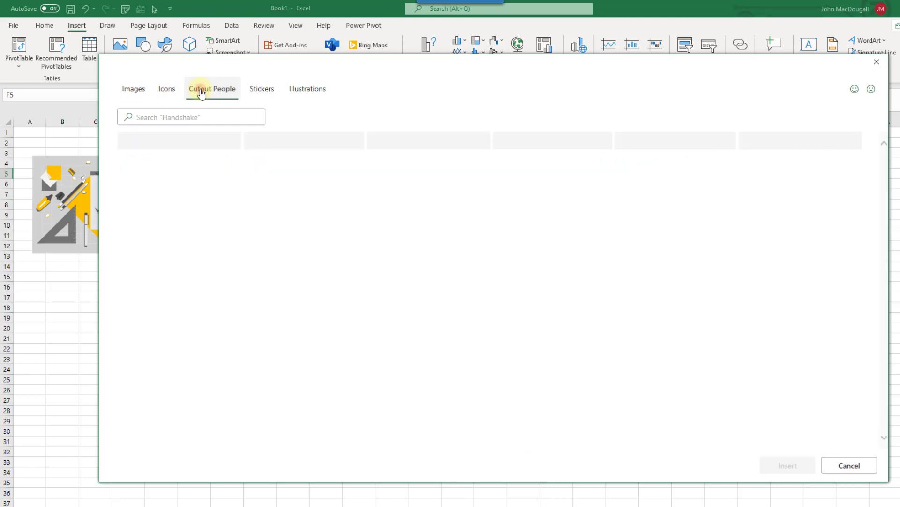
pyautogui.click(262, 88)
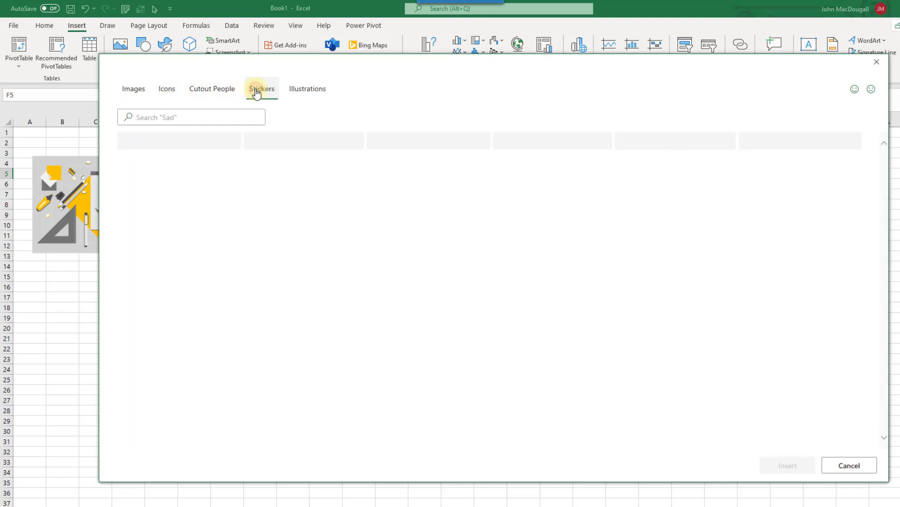
# Step: Switch to the Illustrations collection and scroll through its gallery
pyautogui.click(308, 88)
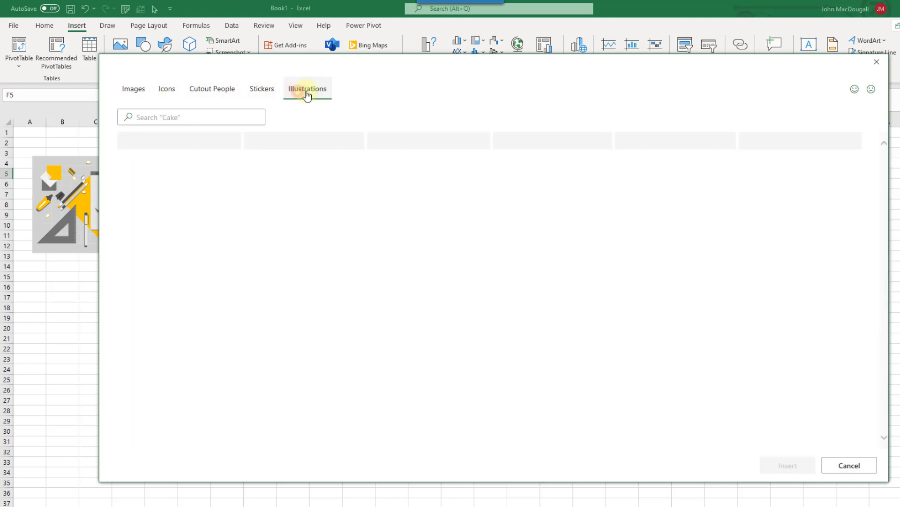
pyautogui.click(307, 88)
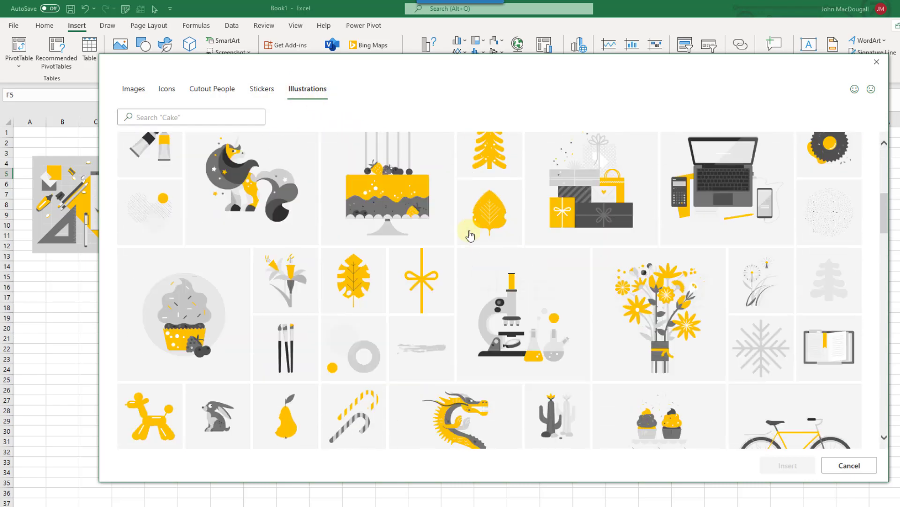
pyautogui.scroll(-3)
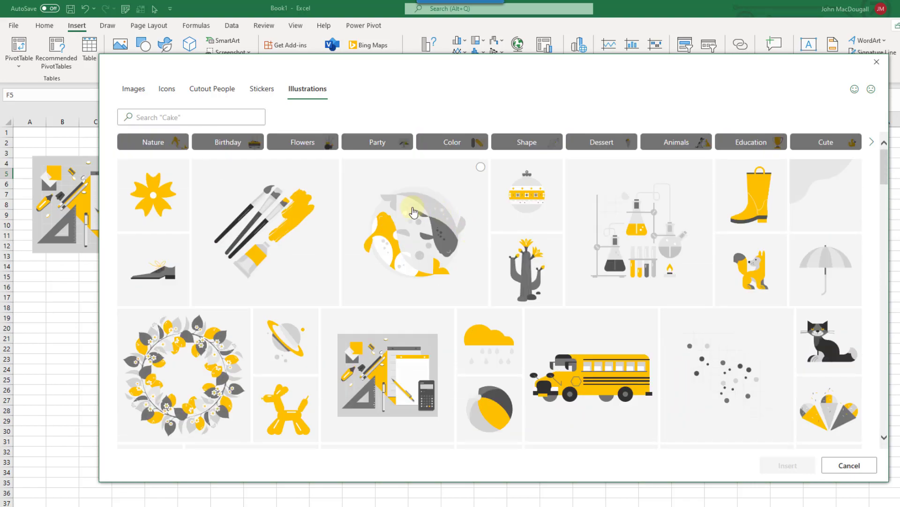
pyautogui.moveTo(449, 328)
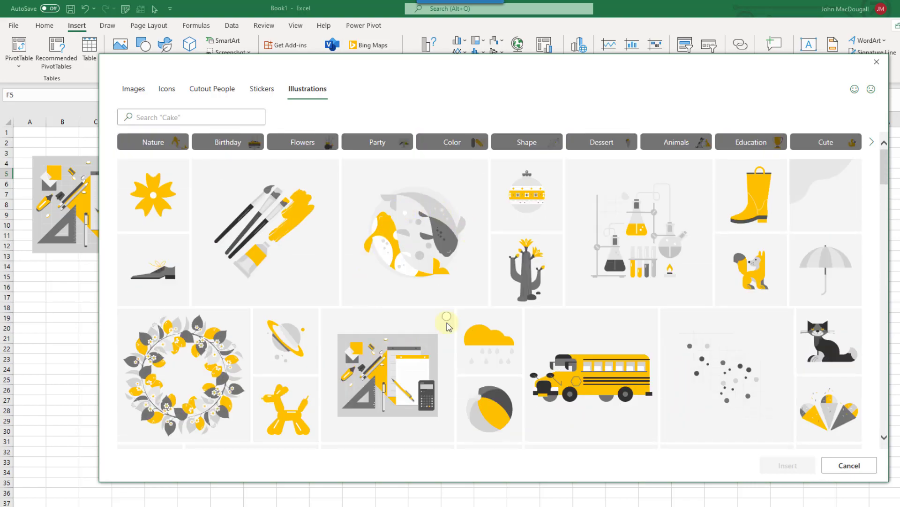
pyautogui.scroll(-3)
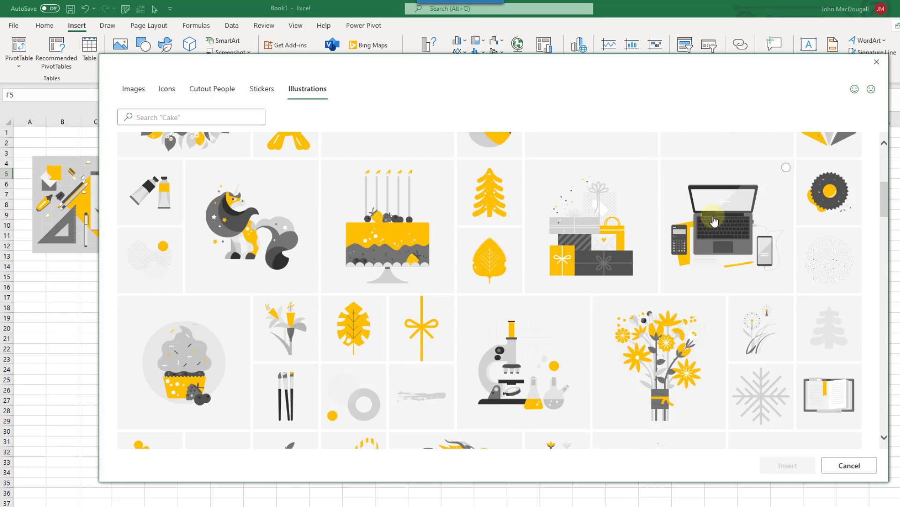
# Step: Insert the laptop illustration and shrink it beside the office supplies picture
pyautogui.click(714, 221)
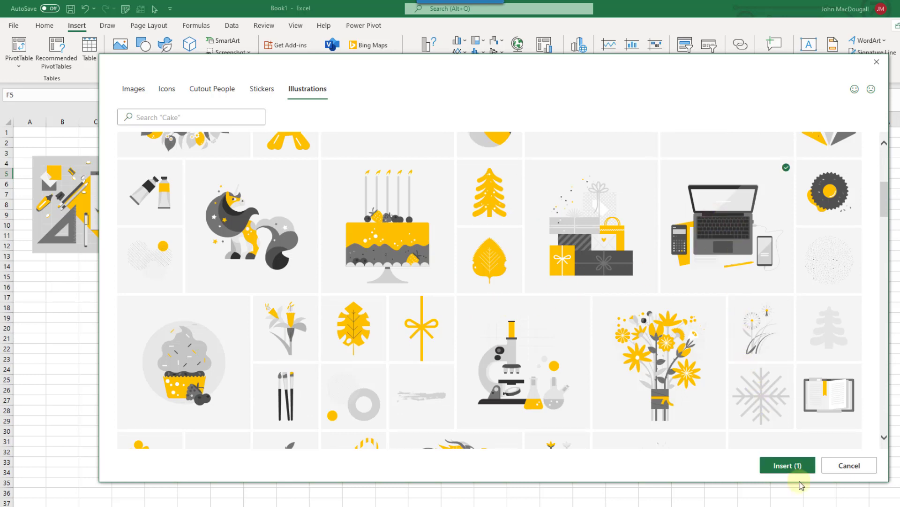
pyautogui.click(788, 464)
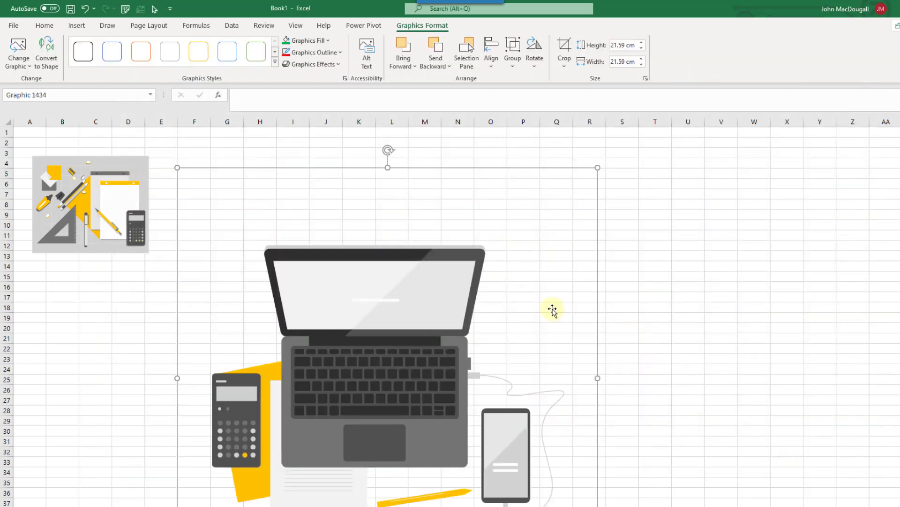
pyautogui.scroll(-3)
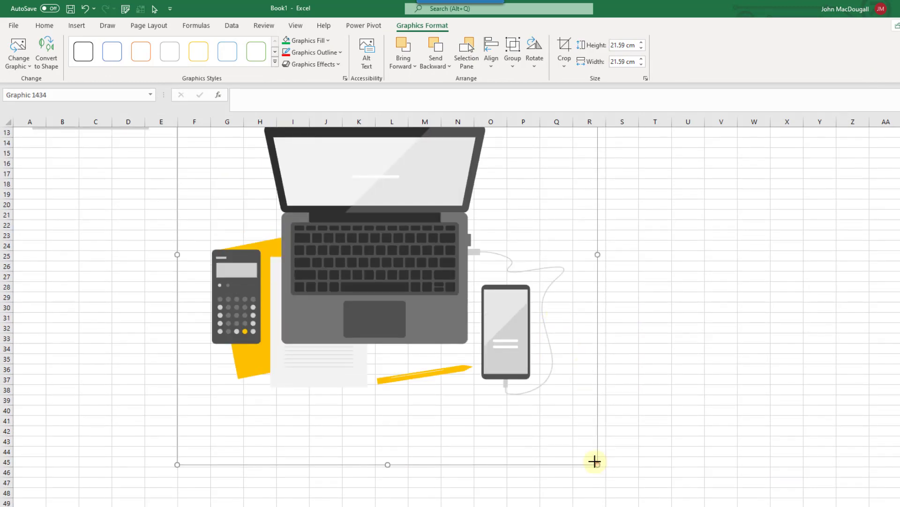
pyautogui.moveTo(597, 464); pyautogui.dragTo(360, 319)
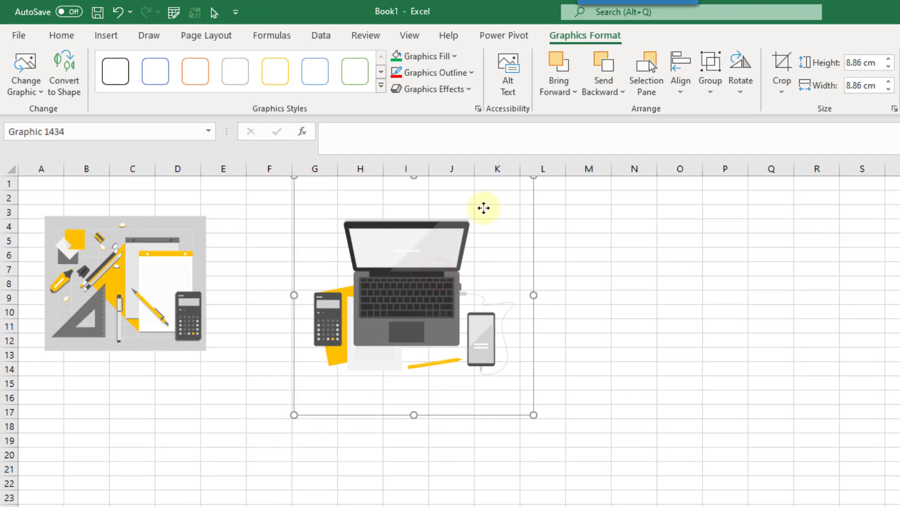
pyautogui.moveTo(392, 277)
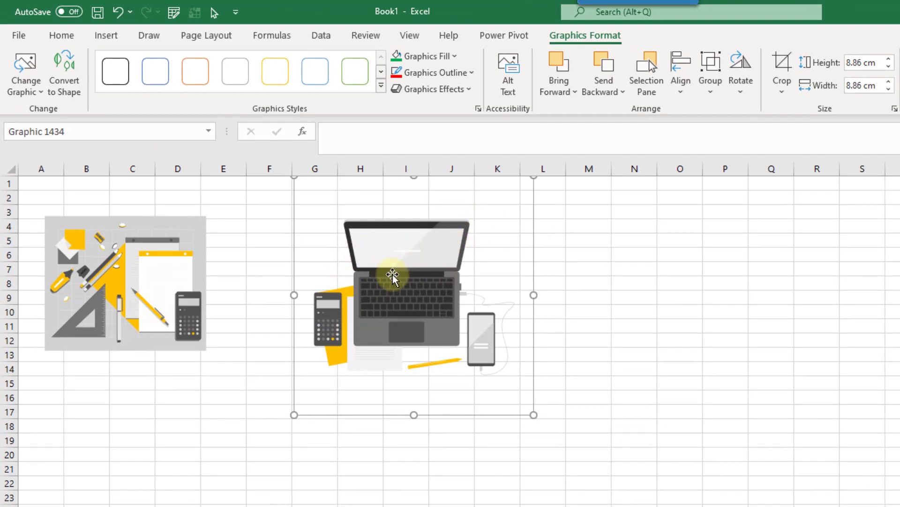
pyautogui.moveTo(386, 267)
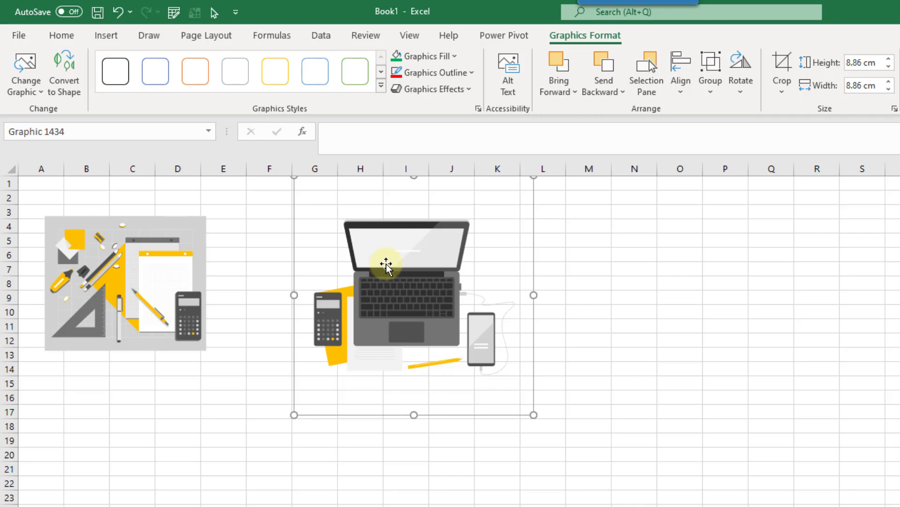
pyautogui.moveTo(395, 252)
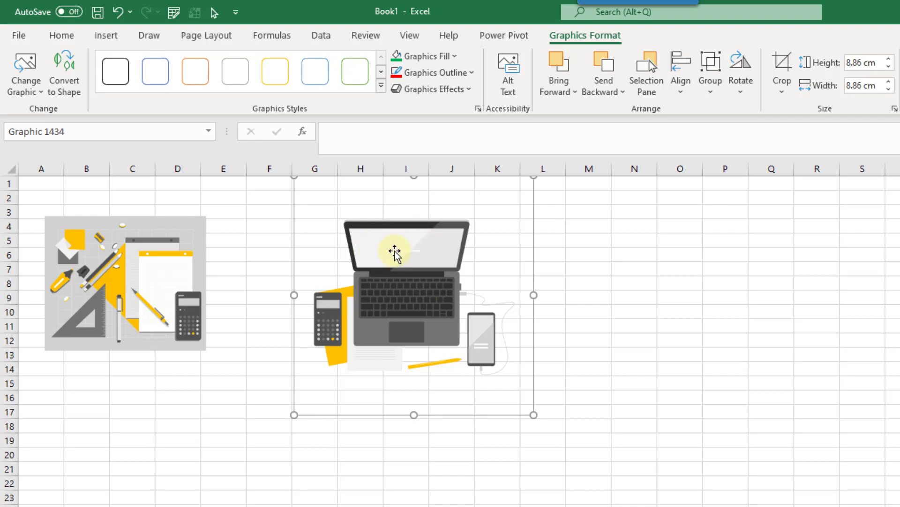
pyautogui.moveTo(486, 160)
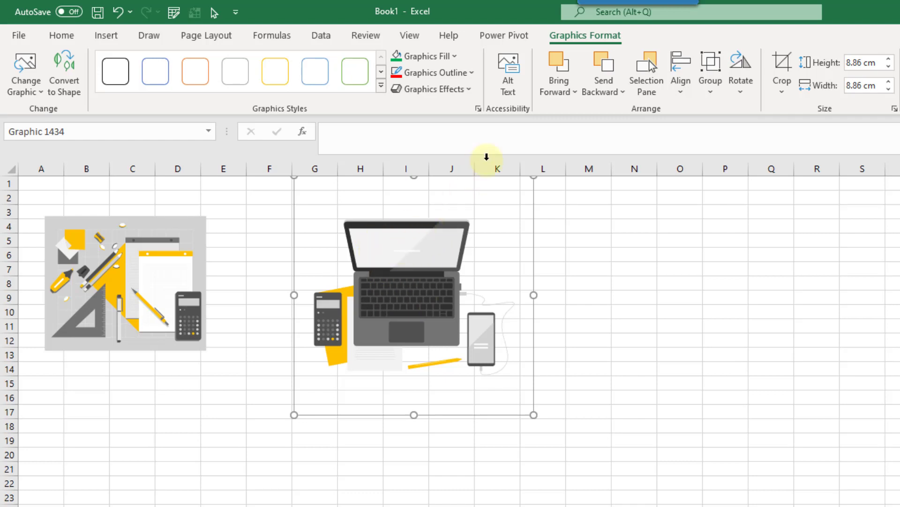
pyautogui.moveTo(579, 36)
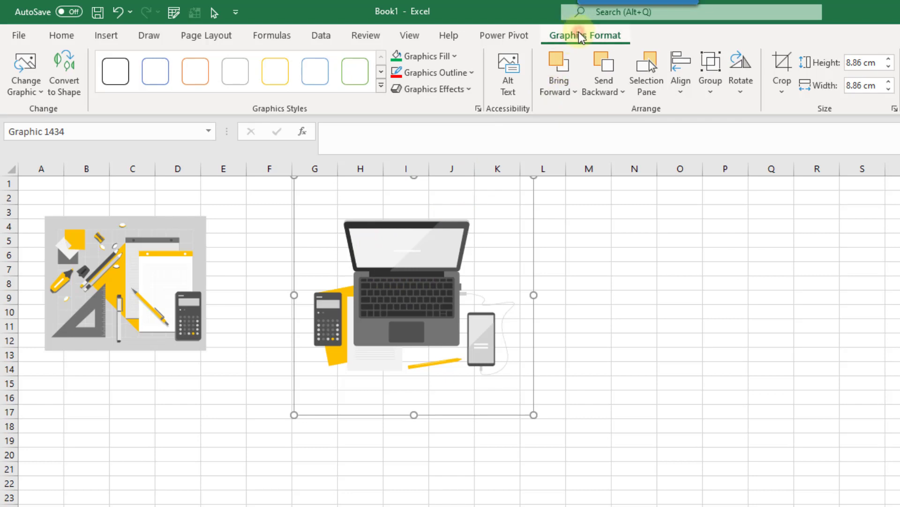
pyautogui.moveTo(70, 80)
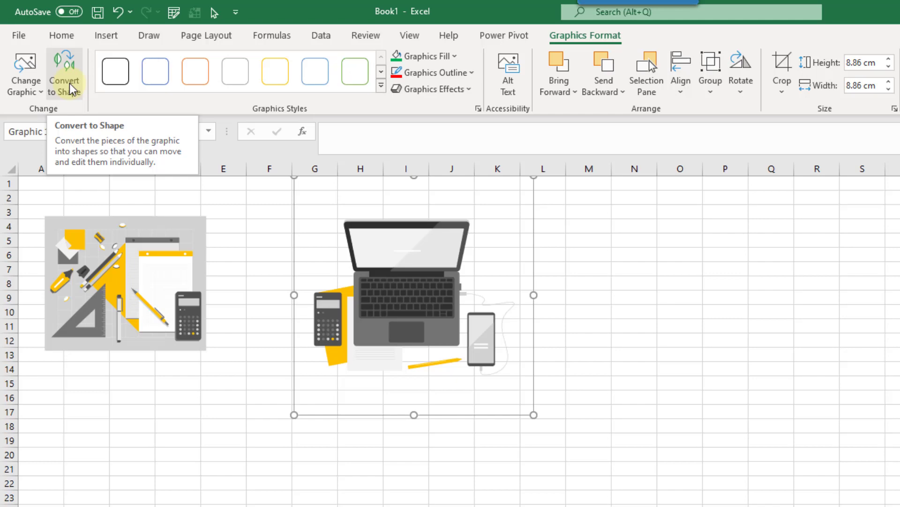
# Step: Convert the laptop illustration to shapes and give the calculator screen a green Shape Fill
pyautogui.click(66, 75)
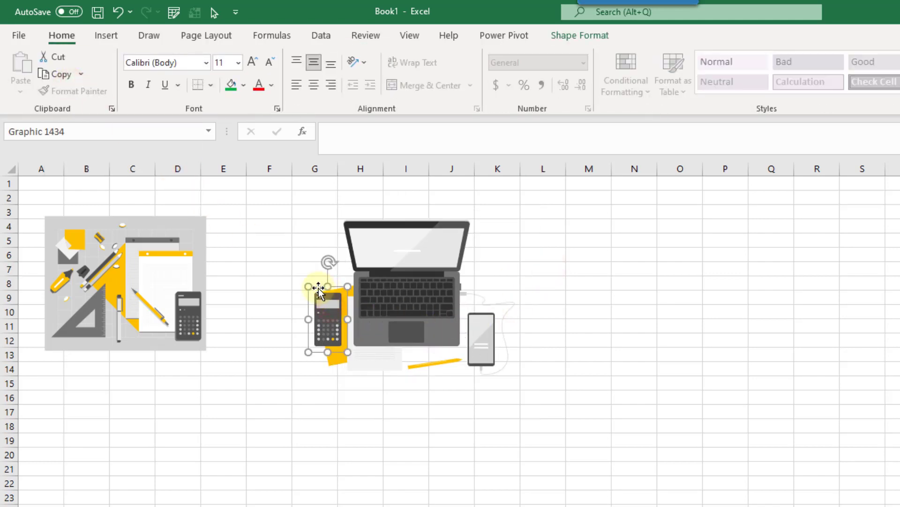
pyautogui.moveTo(327, 318); pyautogui.dragTo(570, 273)
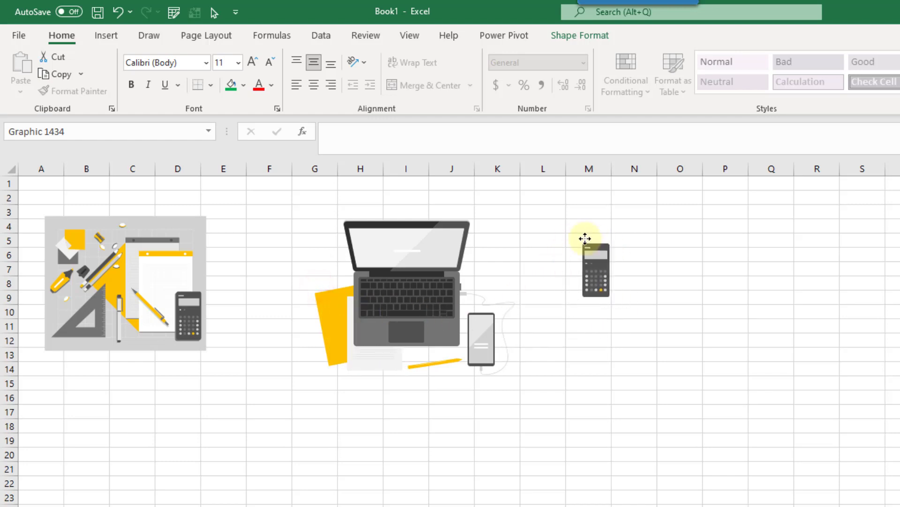
pyautogui.click(594, 268)
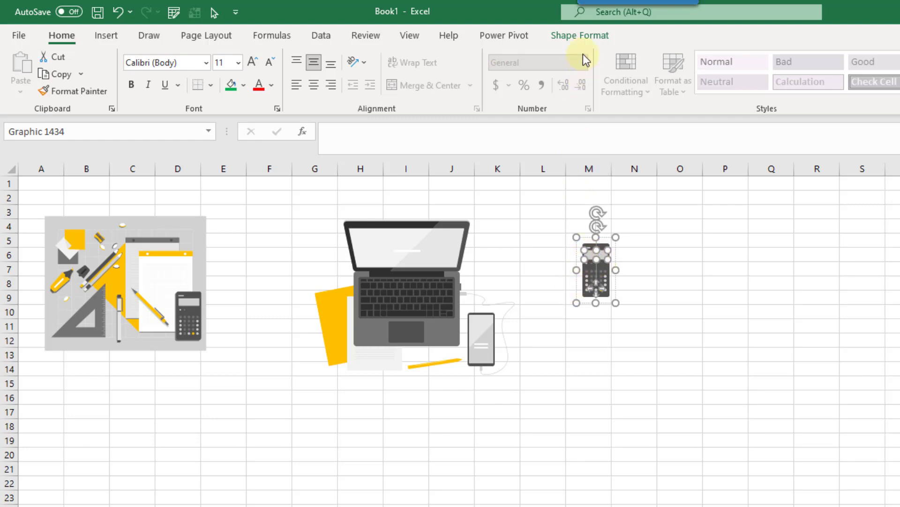
pyautogui.click(581, 36)
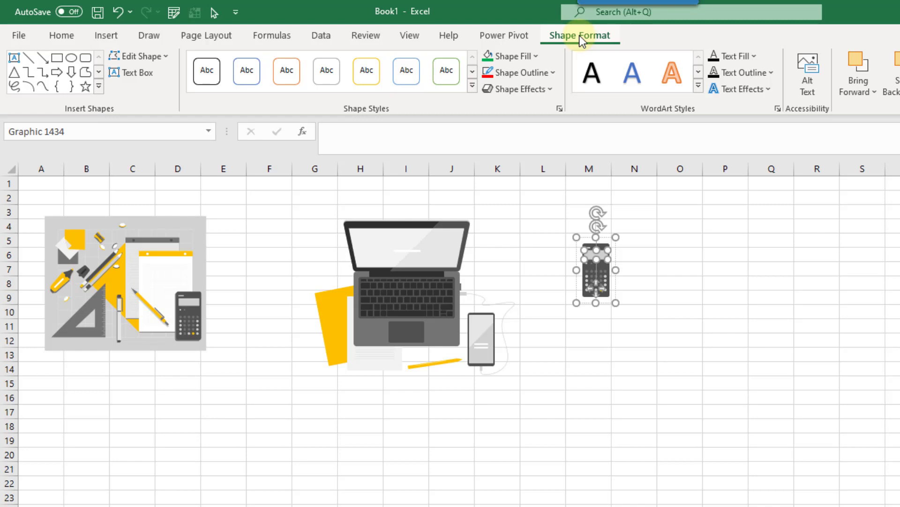
pyautogui.click(511, 56)
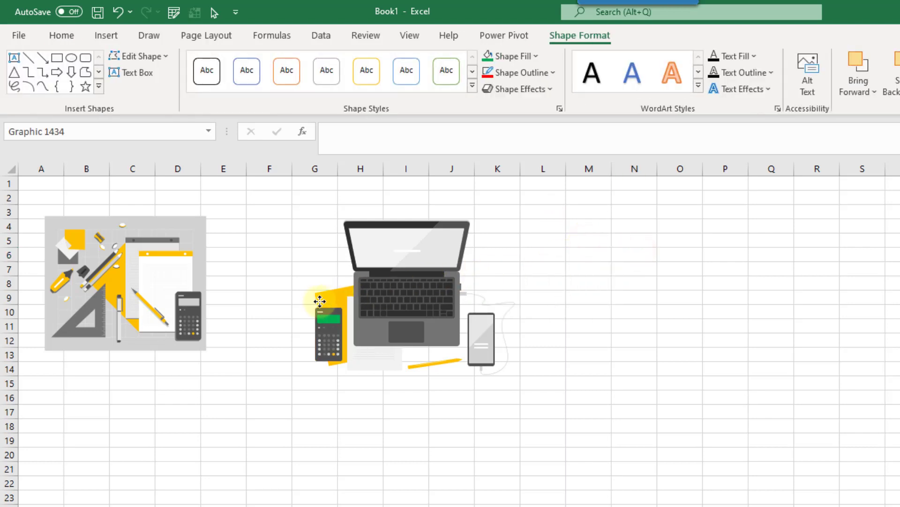
# Step: Select the laptop and drag it out to the right of the illustration
pyautogui.click(317, 302)
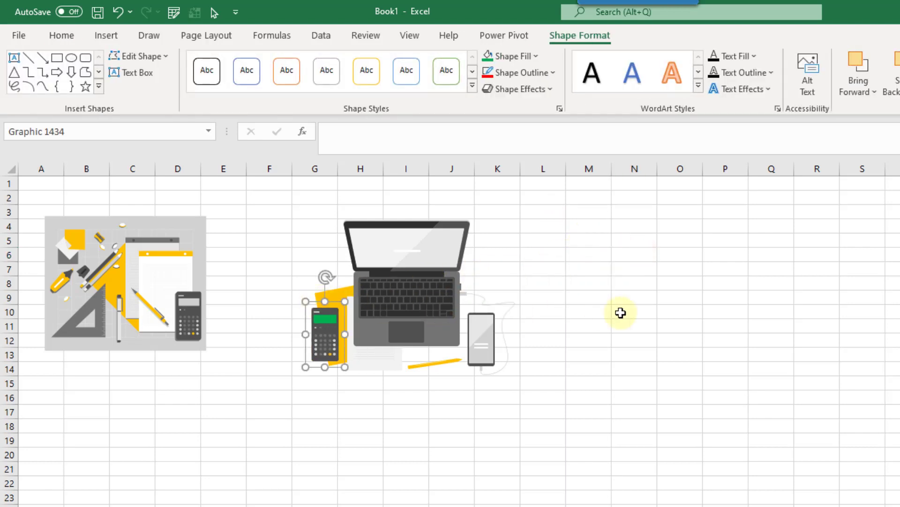
pyautogui.moveTo(377, 242)
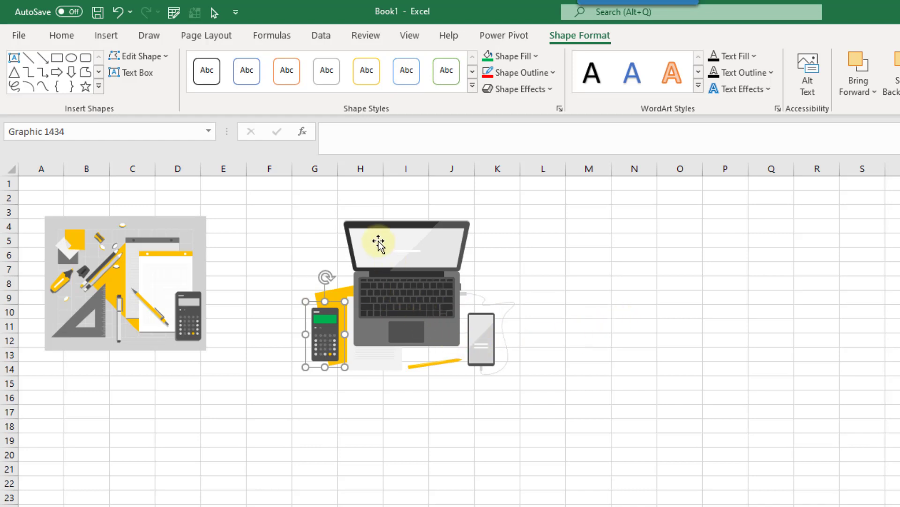
pyautogui.moveTo(377, 241); pyautogui.dragTo(585, 230)
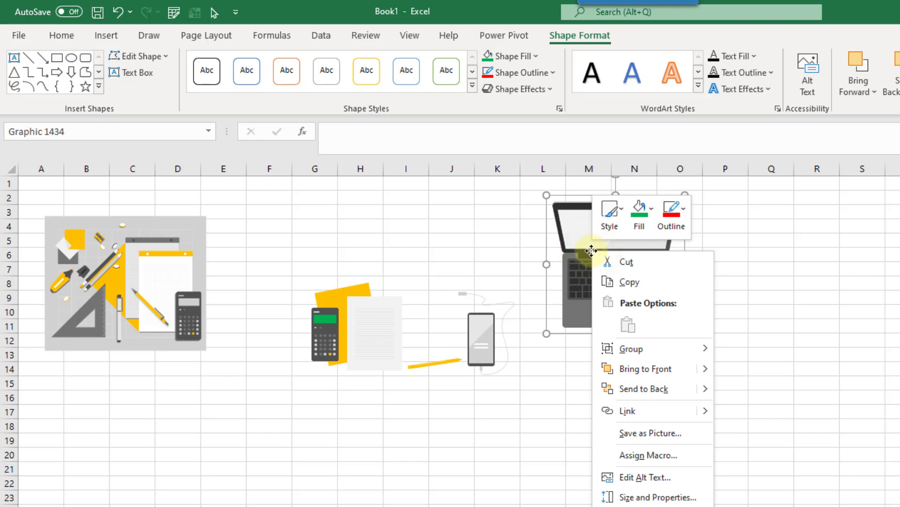
pyautogui.moveTo(631, 348)
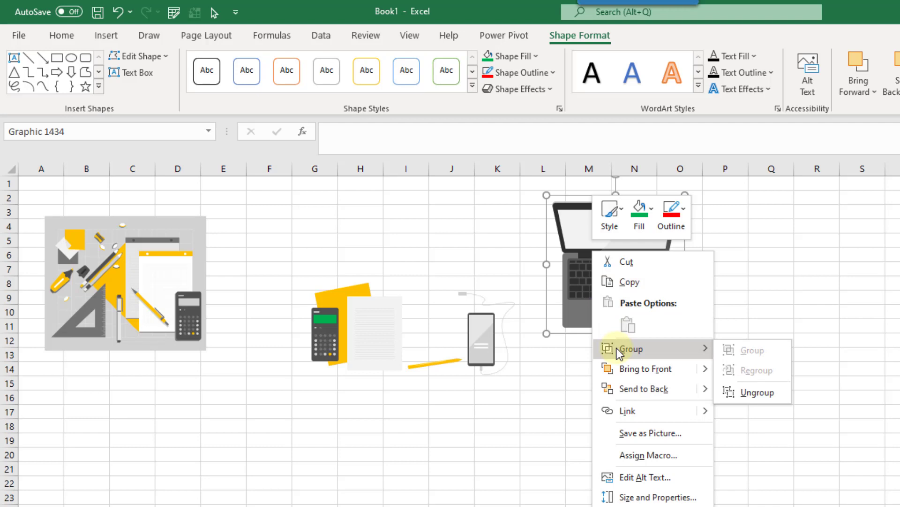
# Step: Ungroup the laptop and move its touchpad piece out to the right
pyautogui.click(757, 392)
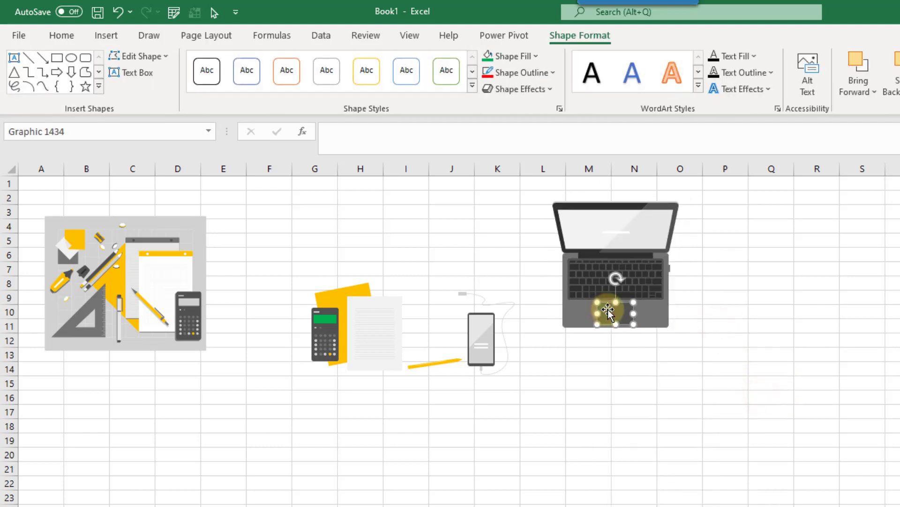
pyautogui.moveTo(609, 311); pyautogui.dragTo(725, 298)
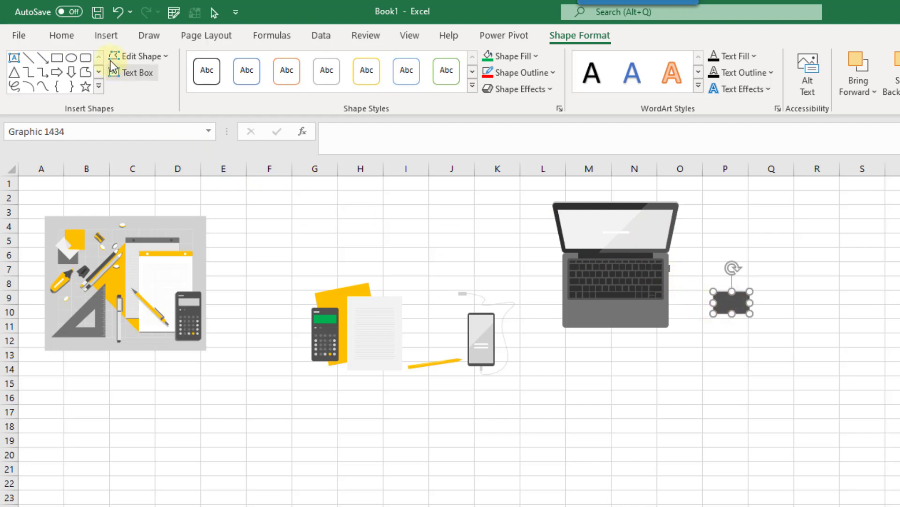
# Step: Draw a Rectangle: Rounded Corners shape beside the touchpad, then reselect the laptop
pyautogui.click(107, 35)
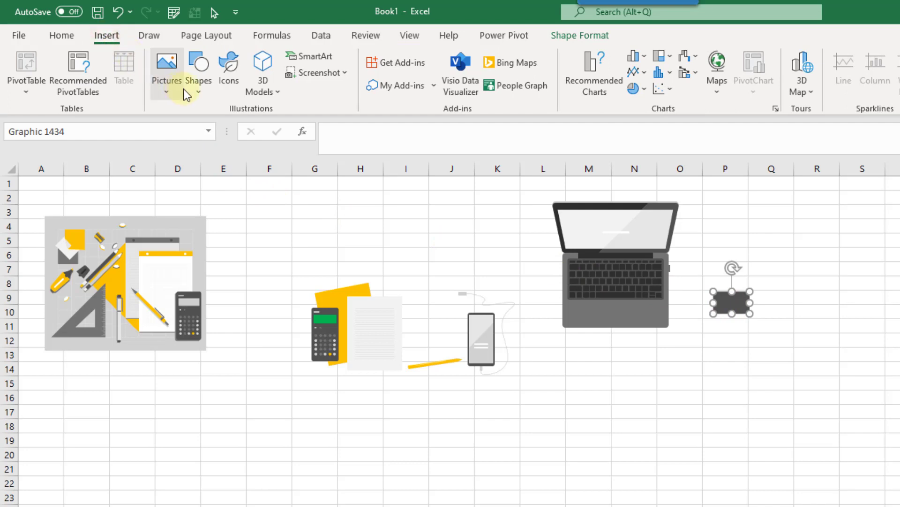
pyautogui.moveTo(263, 133)
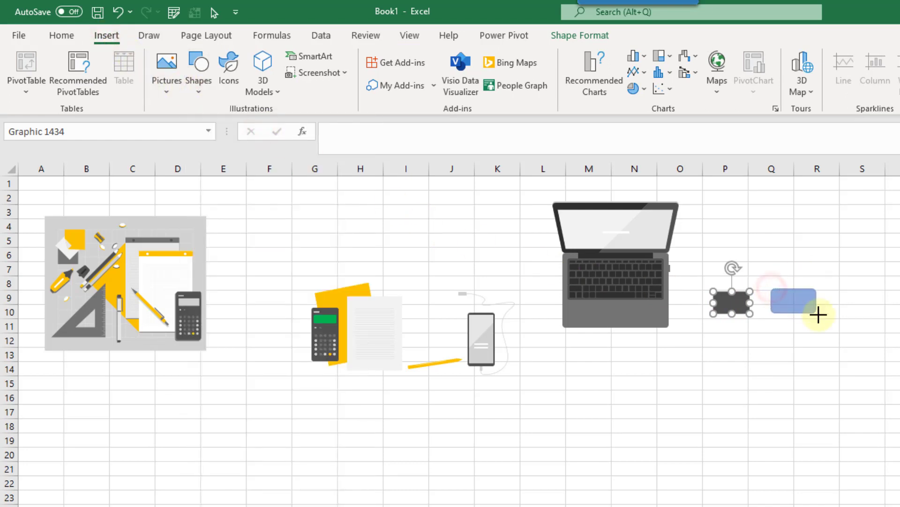
pyautogui.click(790, 303)
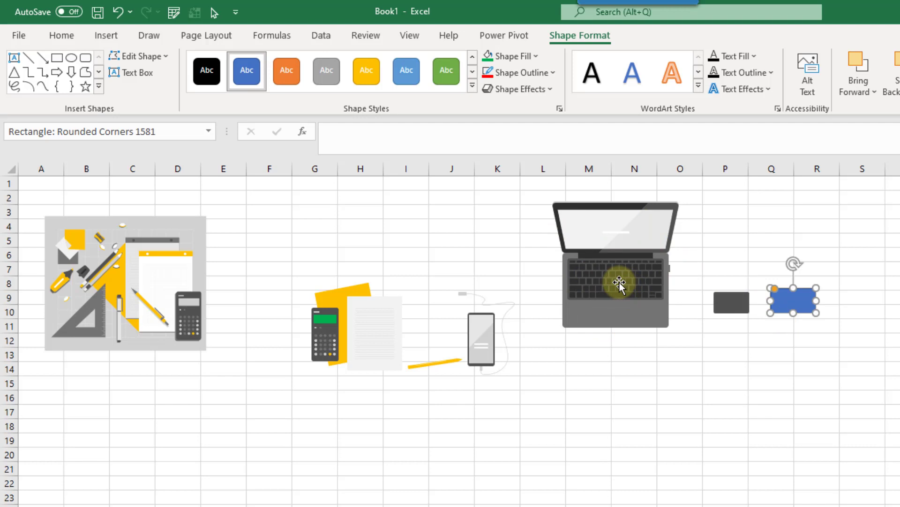
pyautogui.click(618, 285)
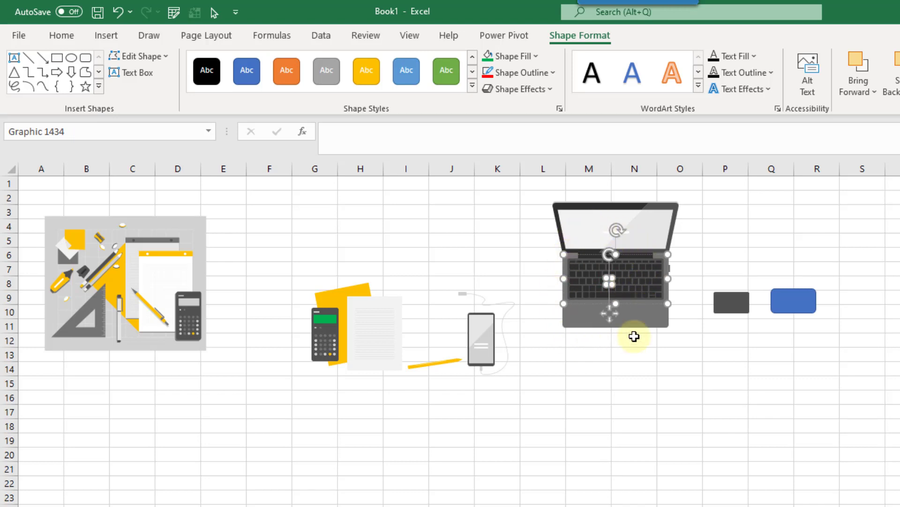
pyautogui.moveTo(620, 285)
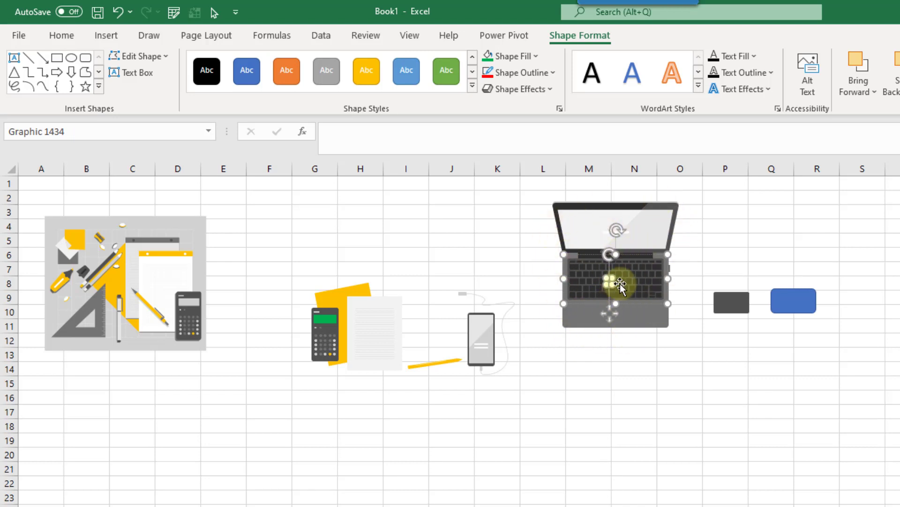